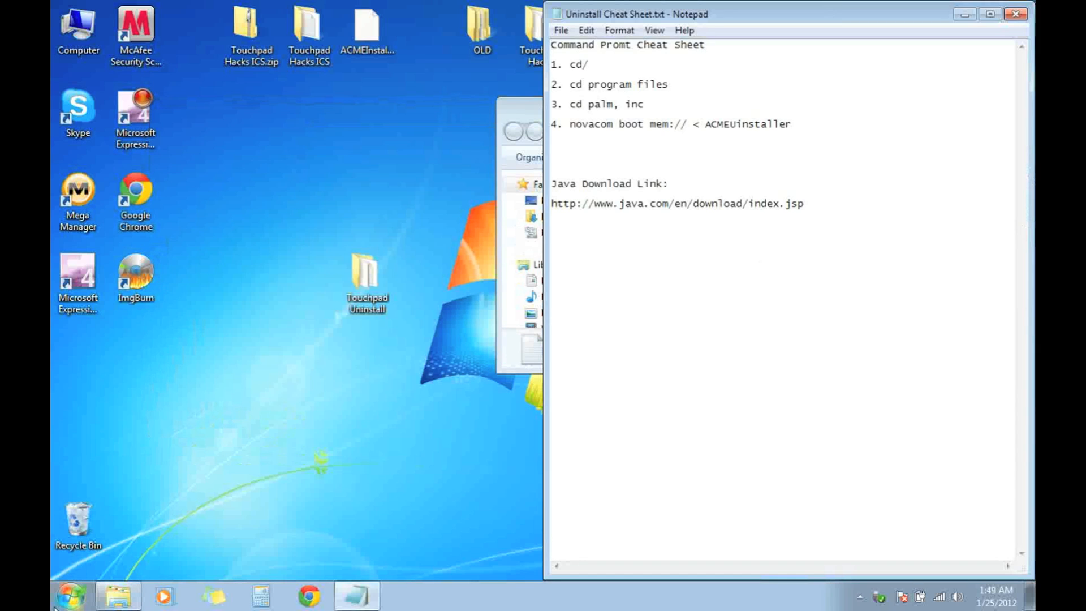
- Launch Command Prompt from Start > All Programs > Accessories beside the Notepad cheat sheet
{"action": "left_click", "coordinate": [554, 44]}
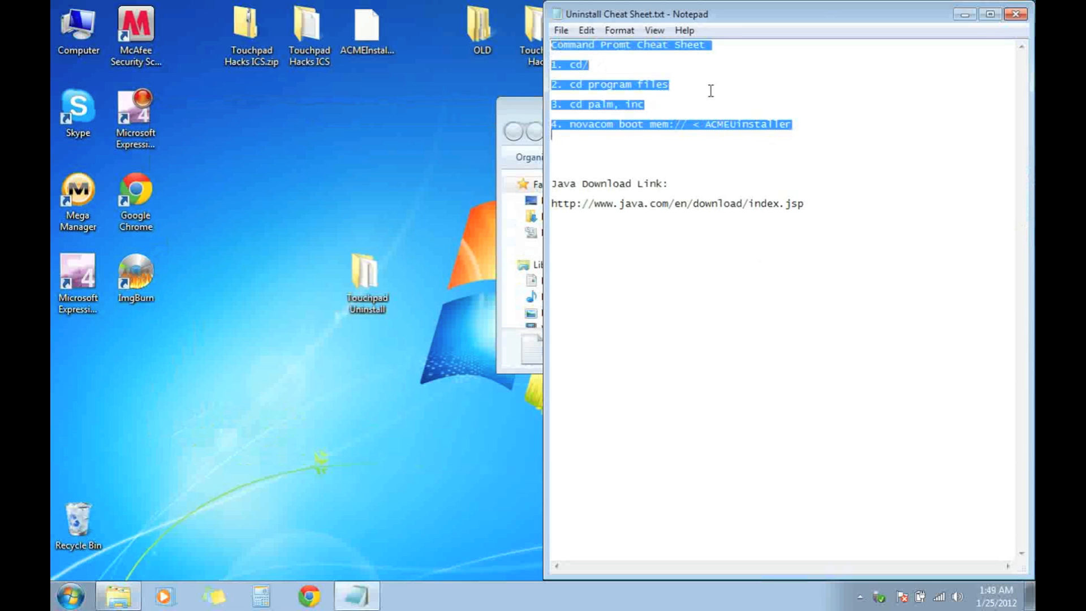
{"action": "left_click", "coordinate": [577, 65]}
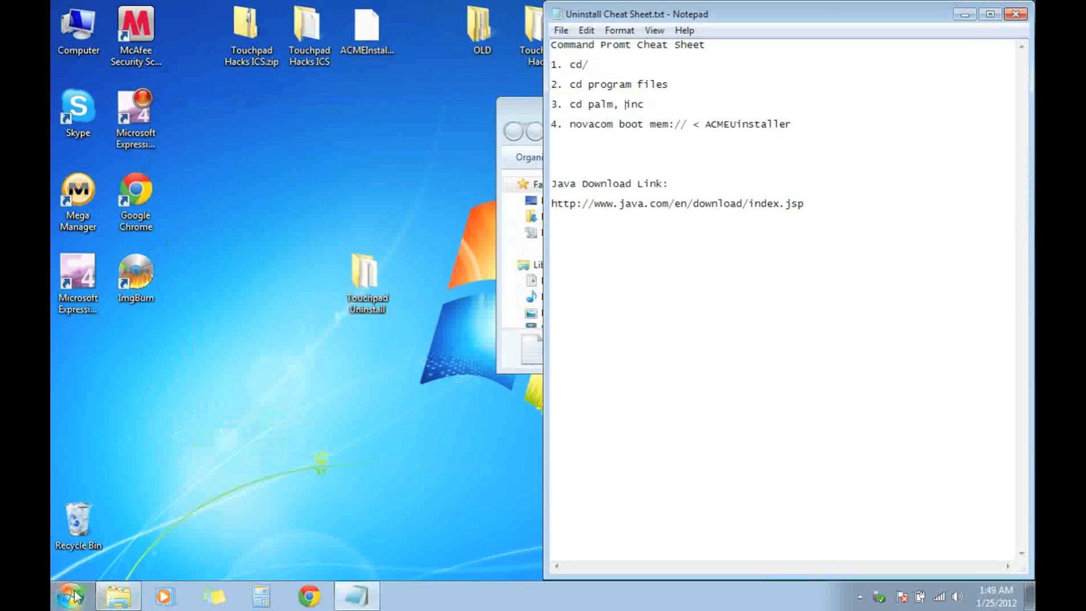
{"action": "left_click", "coordinate": [69, 595]}
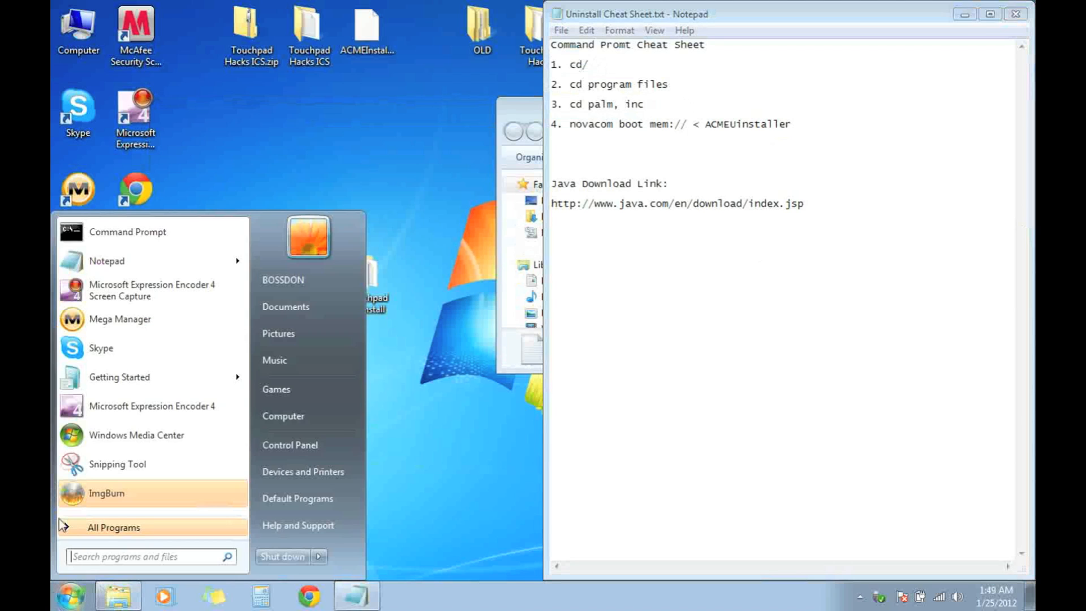
{"action": "mouse_move", "coordinate": [78, 582]}
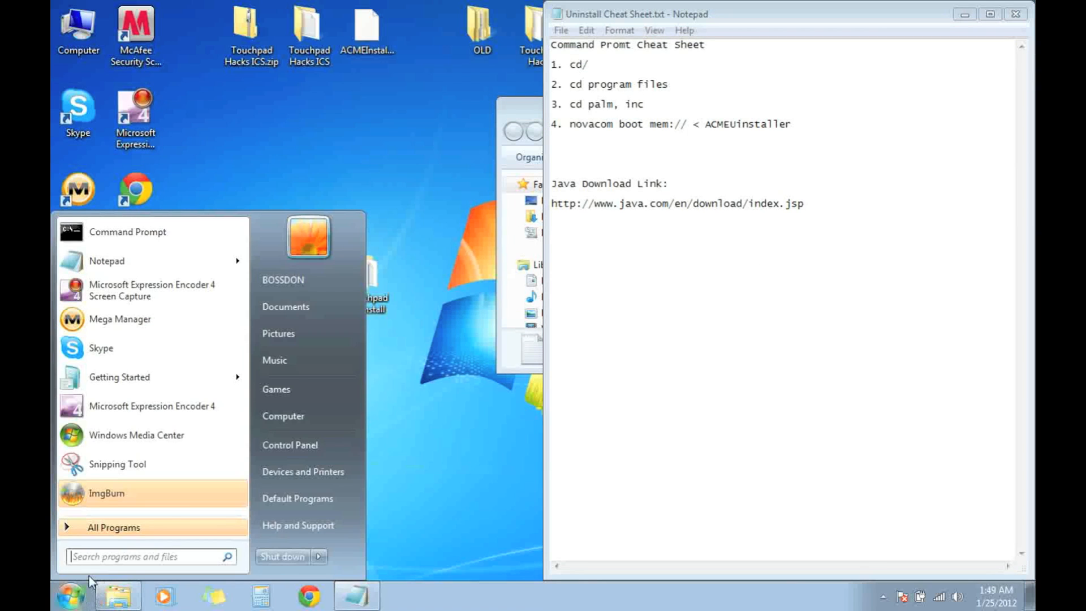
{"action": "mouse_move", "coordinate": [135, 268]}
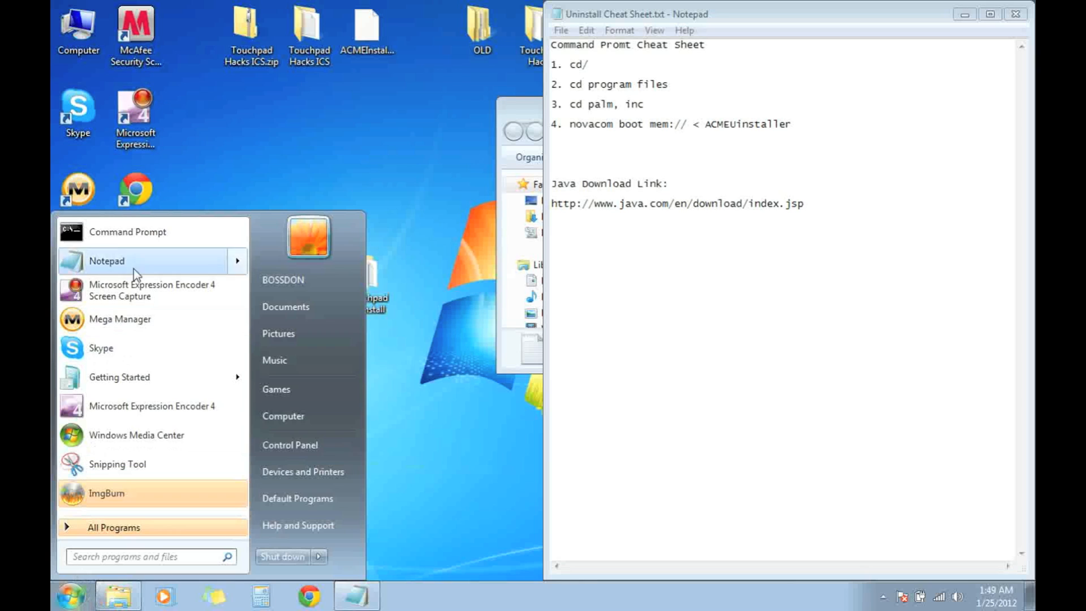
{"action": "mouse_move", "coordinate": [128, 232]}
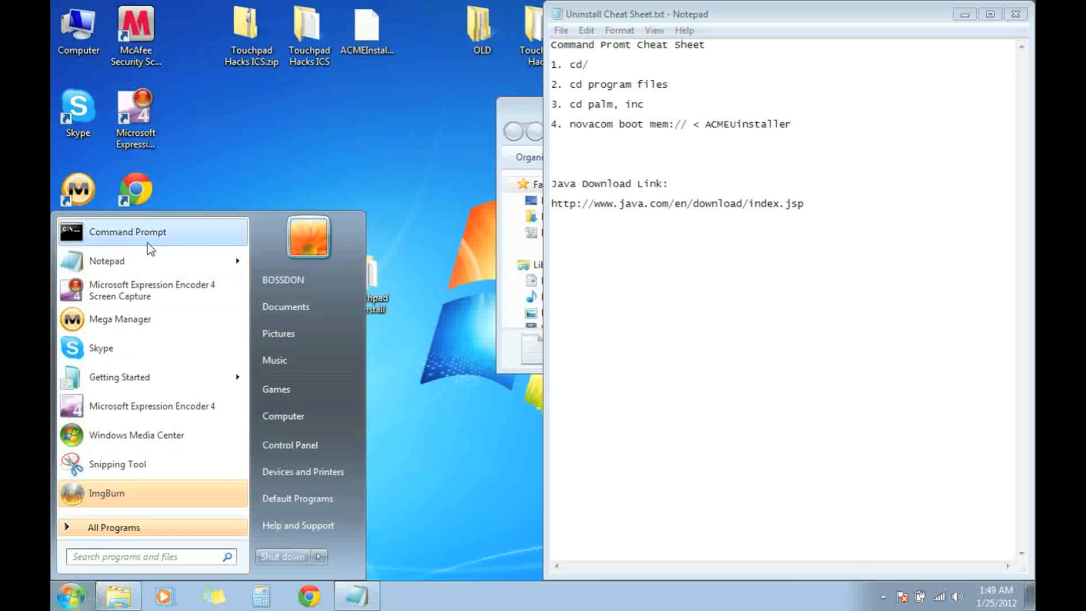
{"action": "mouse_move", "coordinate": [105, 560]}
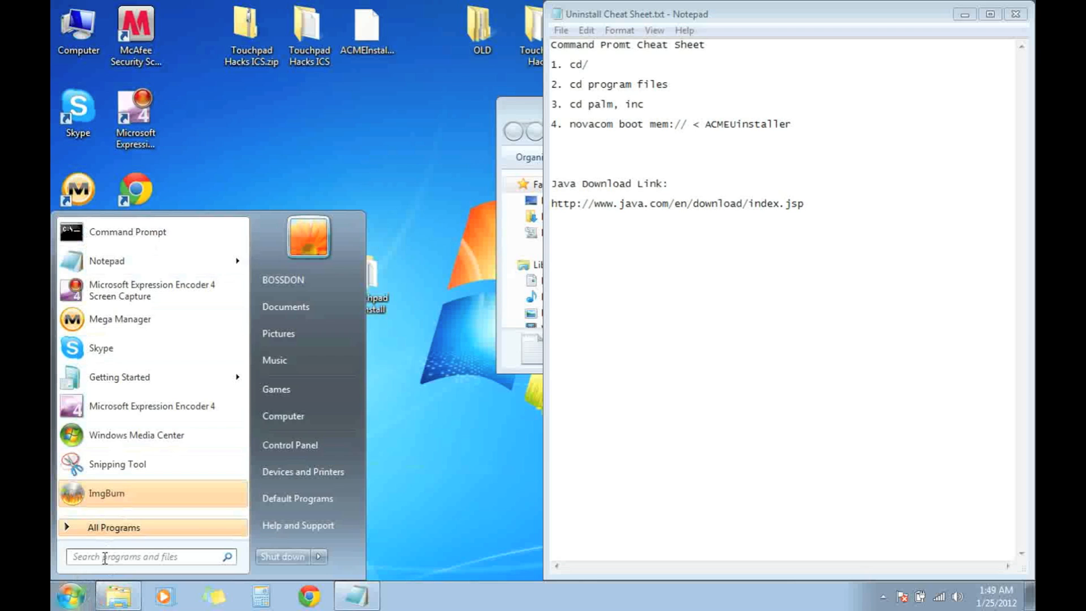
{"action": "type", "text": "co"}
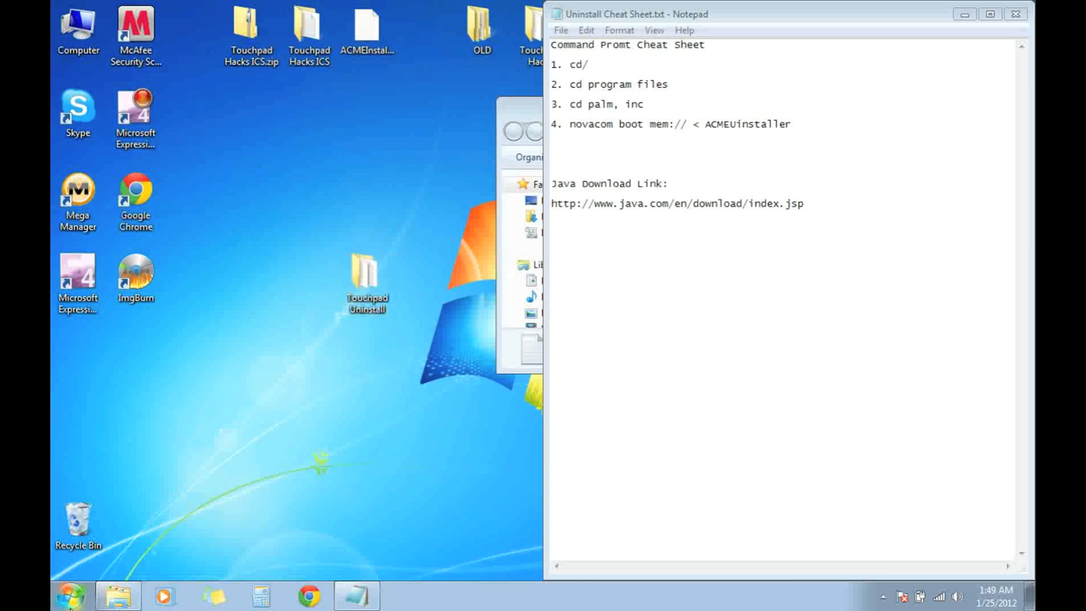
{"action": "left_click", "coordinate": [67, 595]}
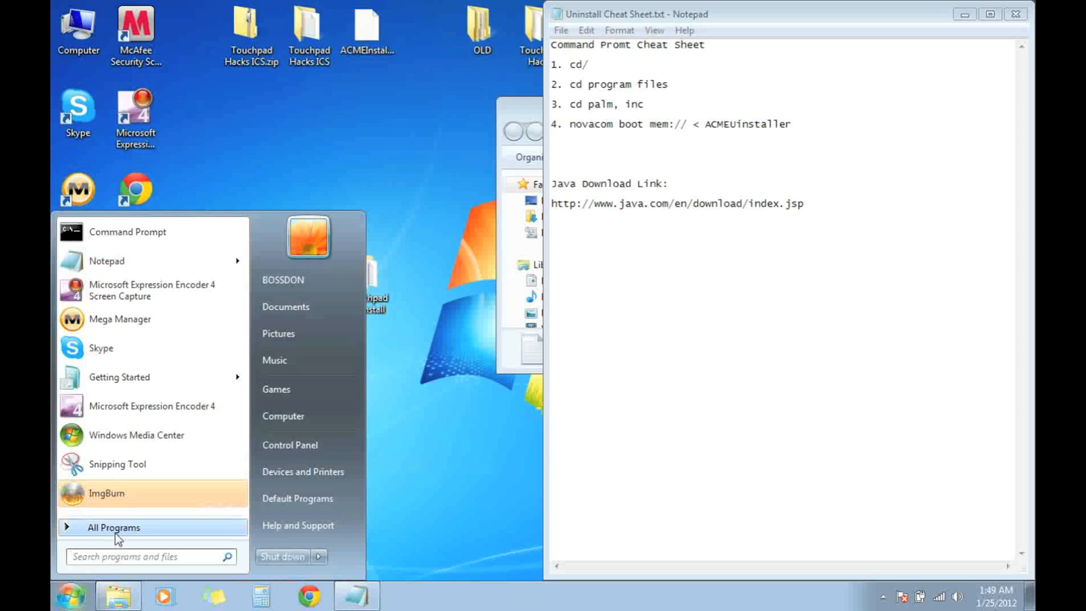
{"action": "left_click", "coordinate": [113, 527]}
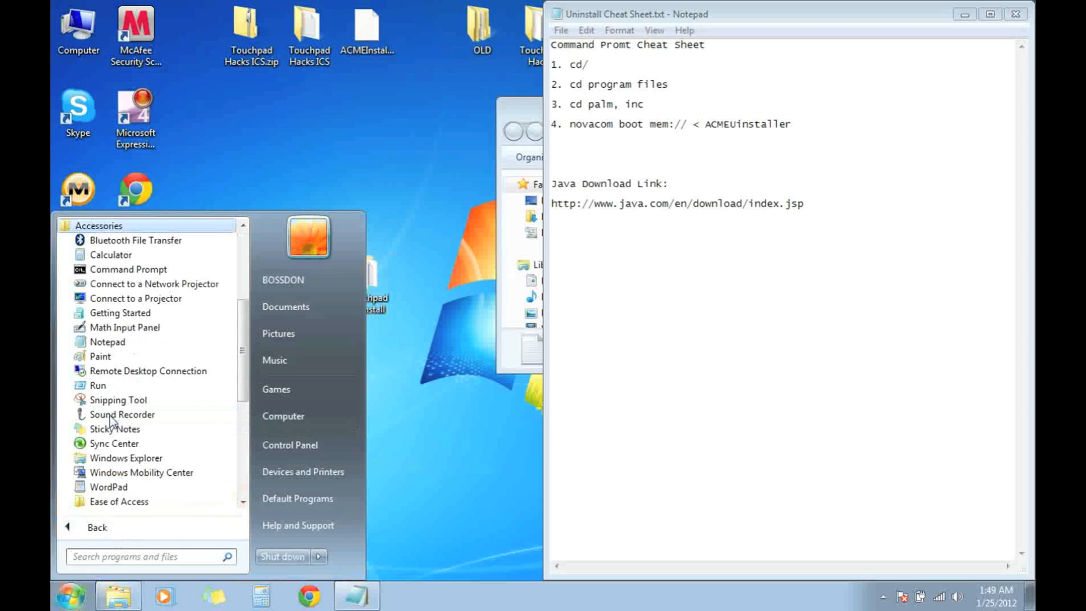
{"action": "mouse_move", "coordinate": [129, 269]}
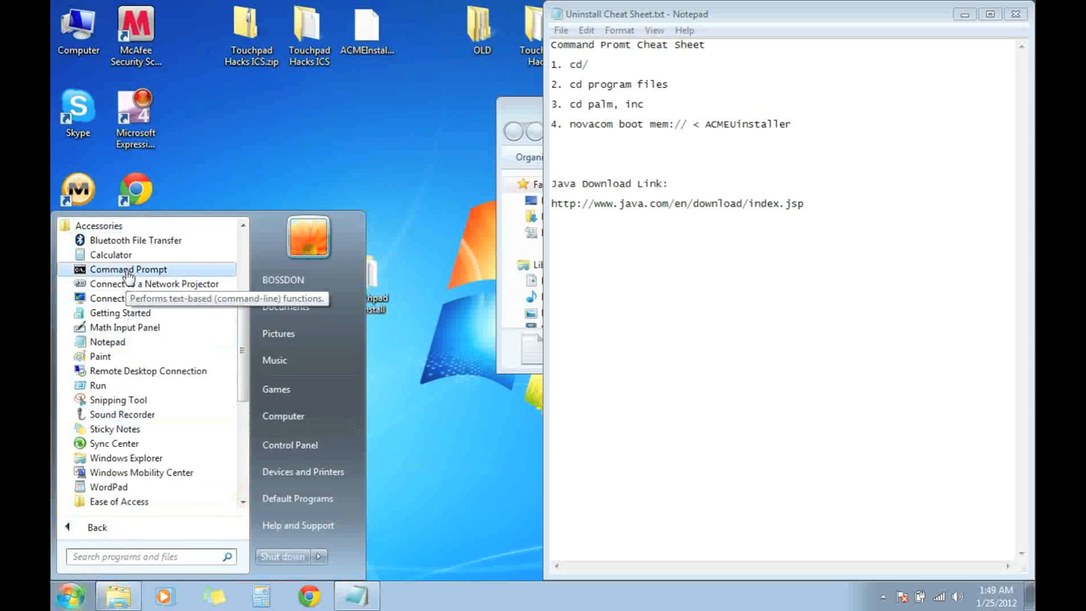
{"action": "mouse_move", "coordinate": [120, 277]}
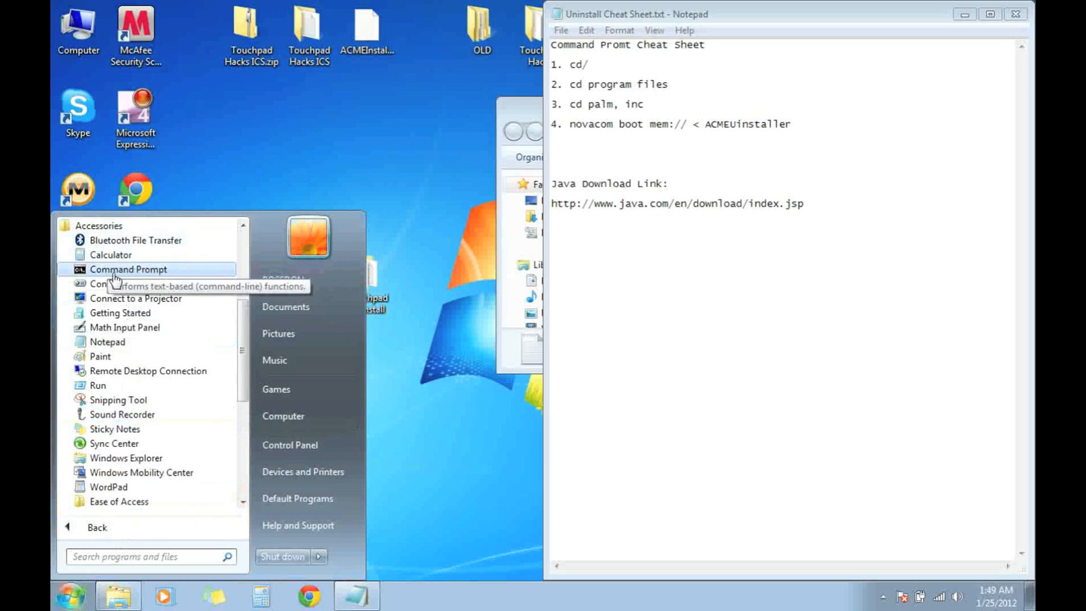
{"action": "left_click", "coordinate": [129, 269]}
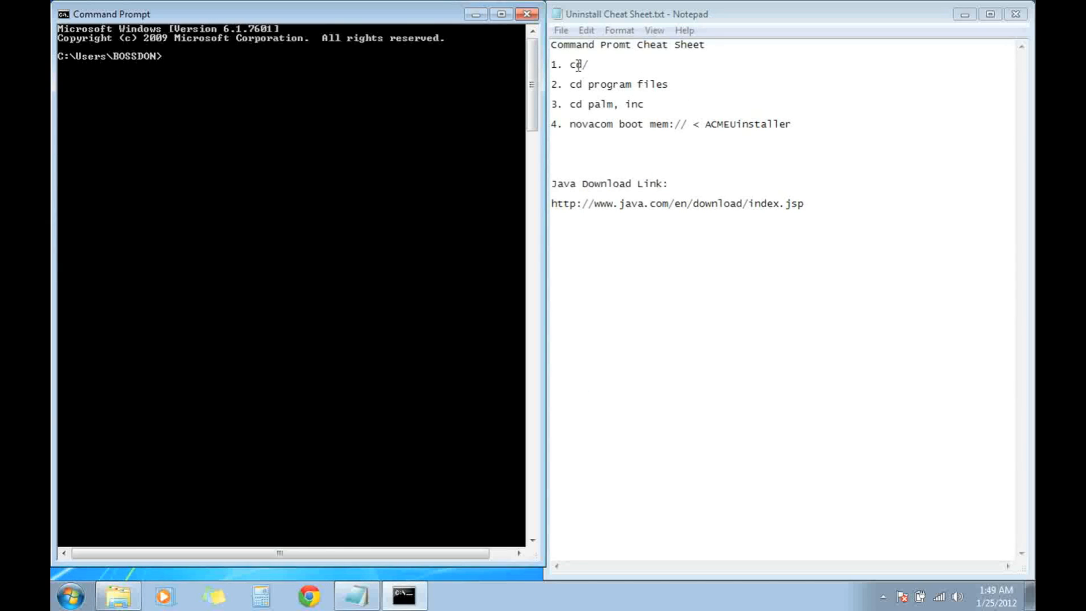
- Run cd/ to reach the C: root, then paste and run 'cd program files'
{"action": "double_click", "coordinate": [576, 65]}
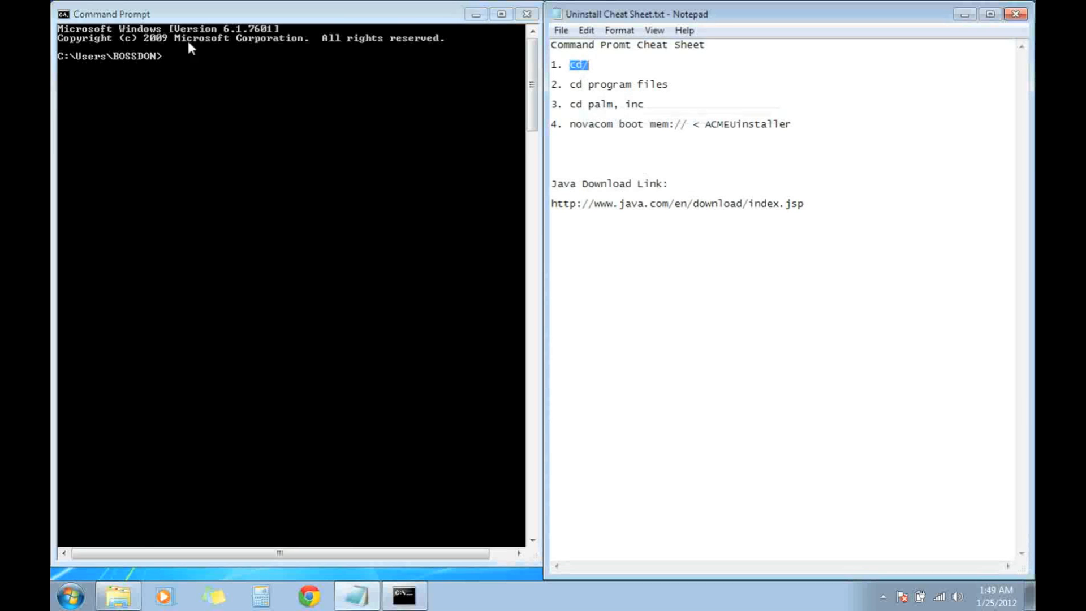
{"action": "type", "text": "cd/"}
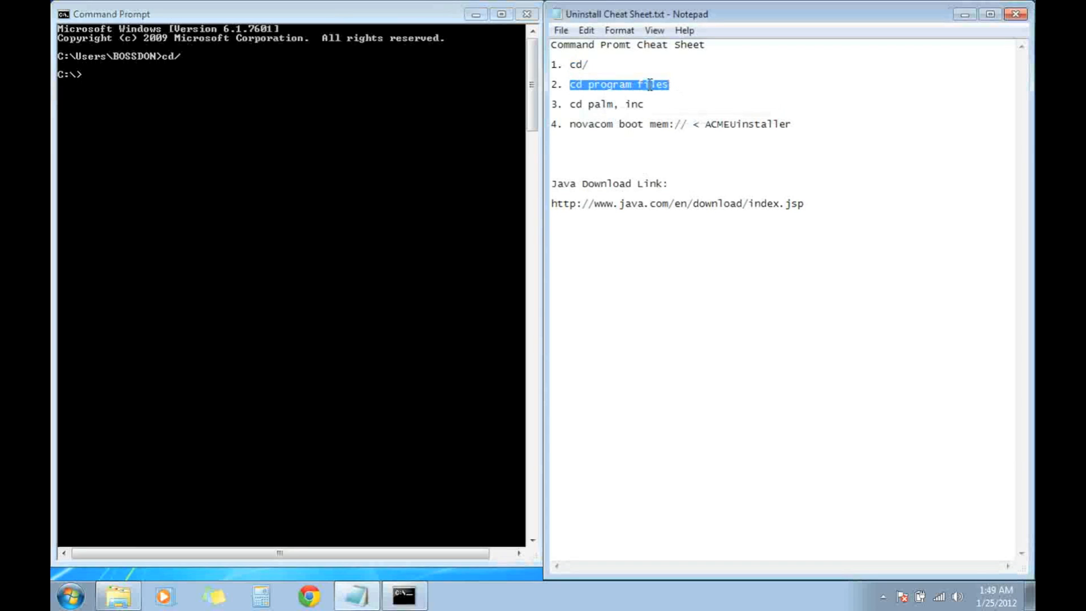
{"action": "right_click", "coordinate": [618, 83]}
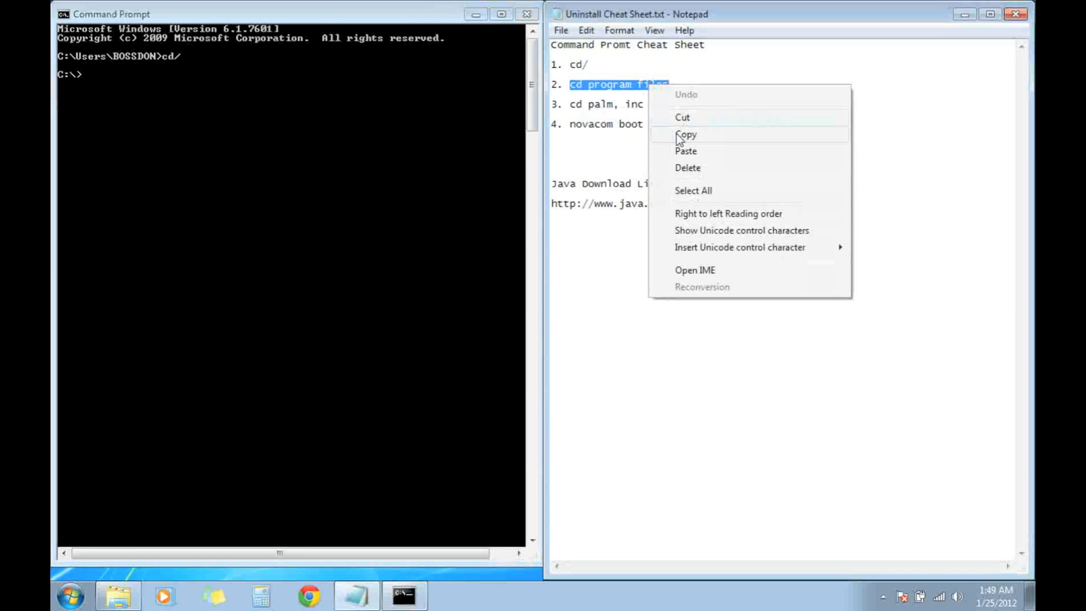
{"action": "left_click", "coordinate": [685, 134]}
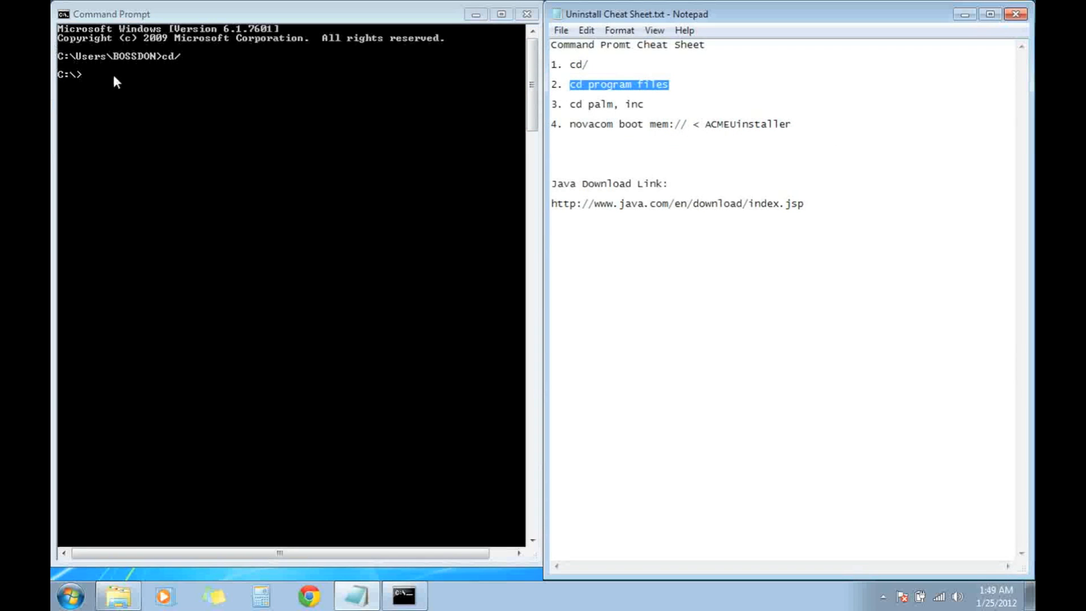
{"action": "right_click", "coordinate": [89, 80]}
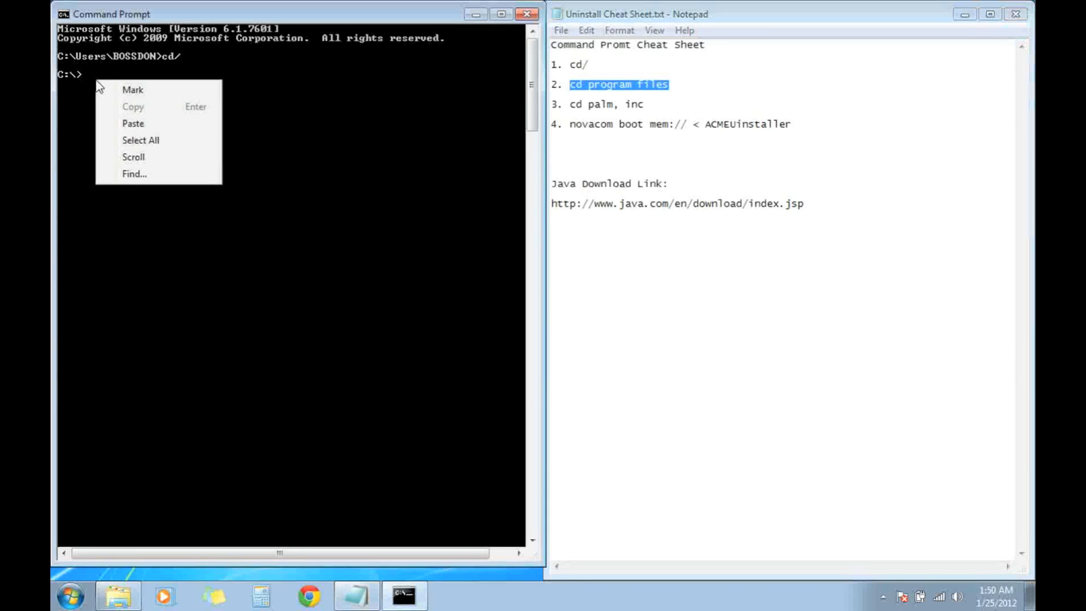
{"action": "left_click", "coordinate": [133, 124]}
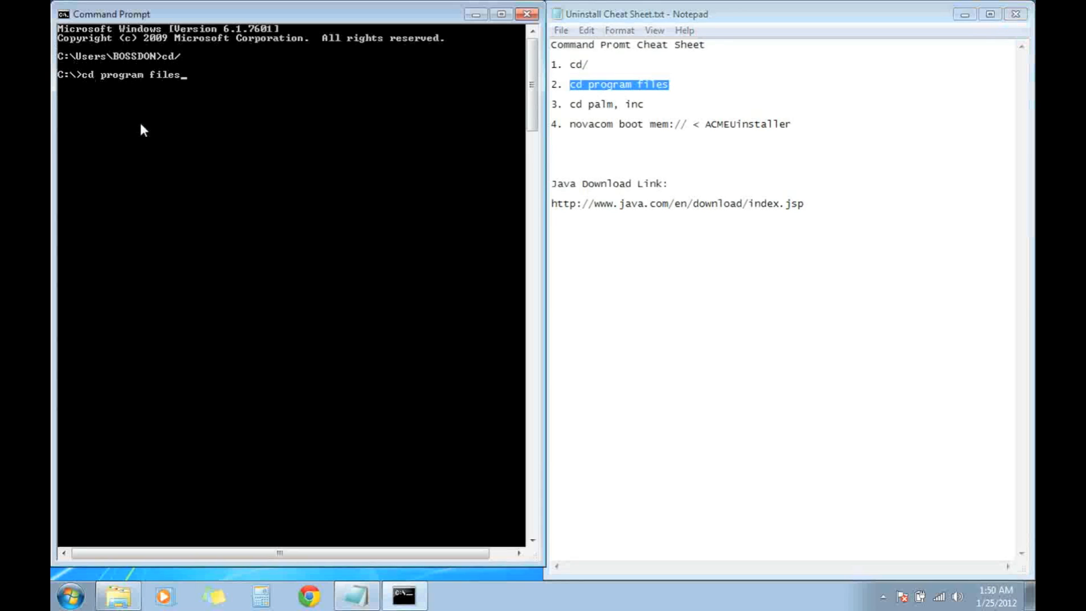
{"action": "key", "text": "Return"}
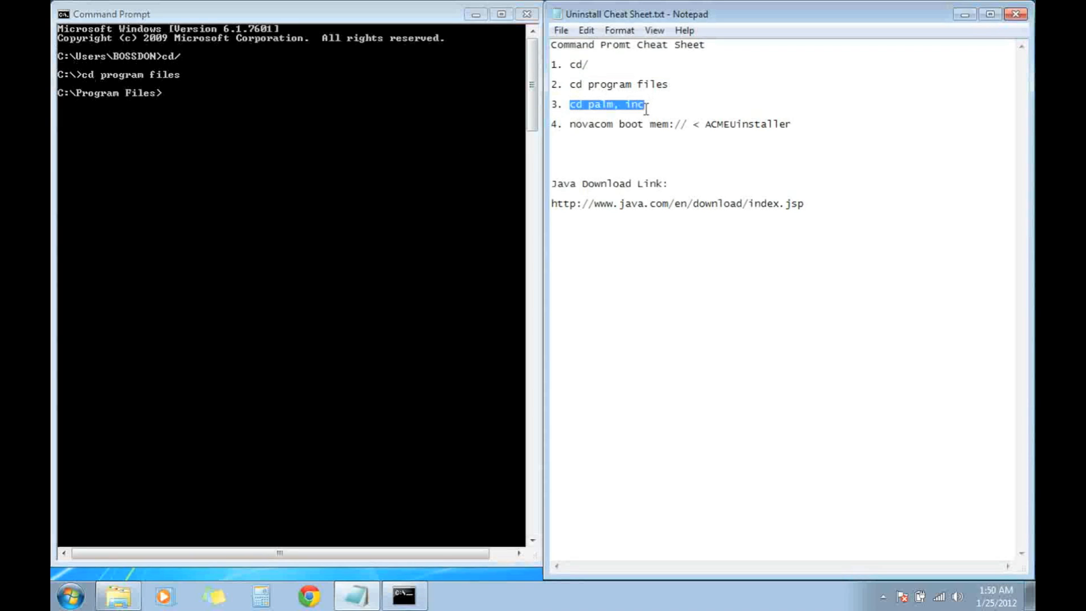
{"action": "mouse_move", "coordinate": [166, 106]}
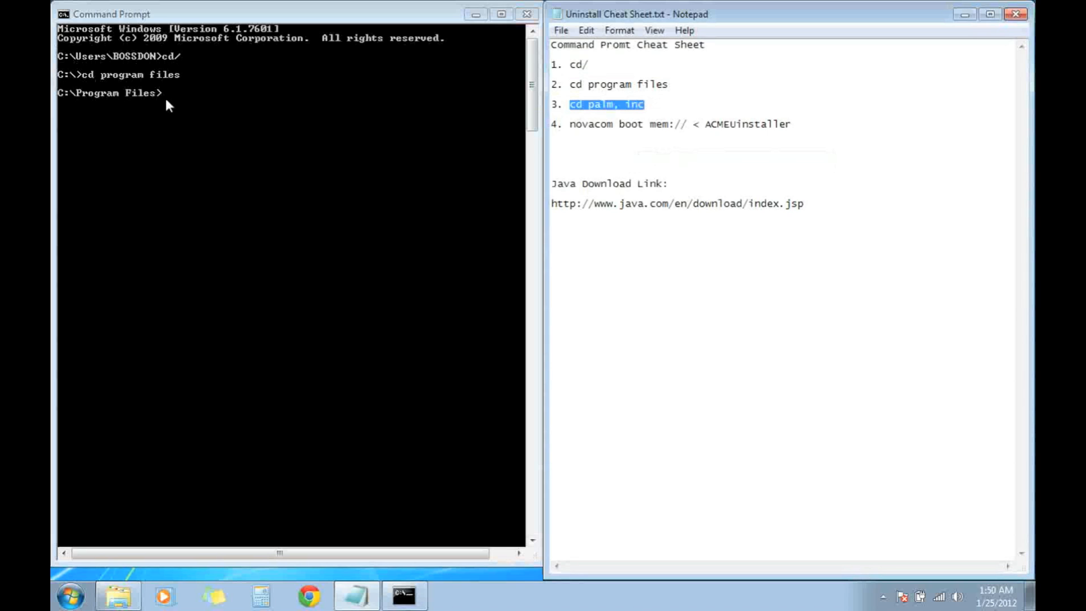
- Change into 'palm, inc' and paste the copied novacom boot mem:// < ACMEUninstaller command
{"action": "type", "text": "cd palm, inc"}
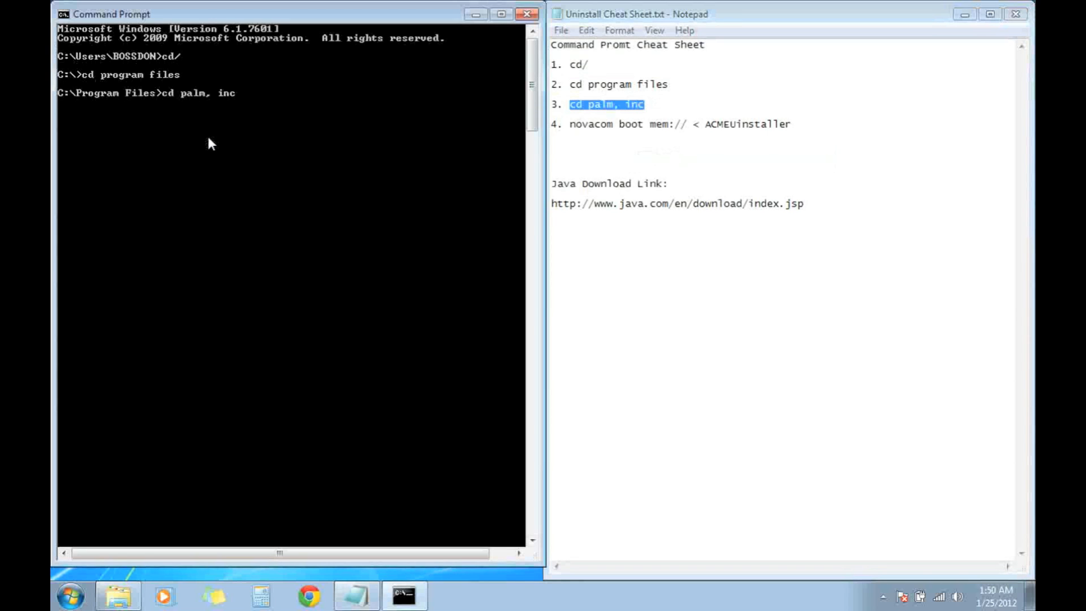
{"action": "key", "text": "Return"}
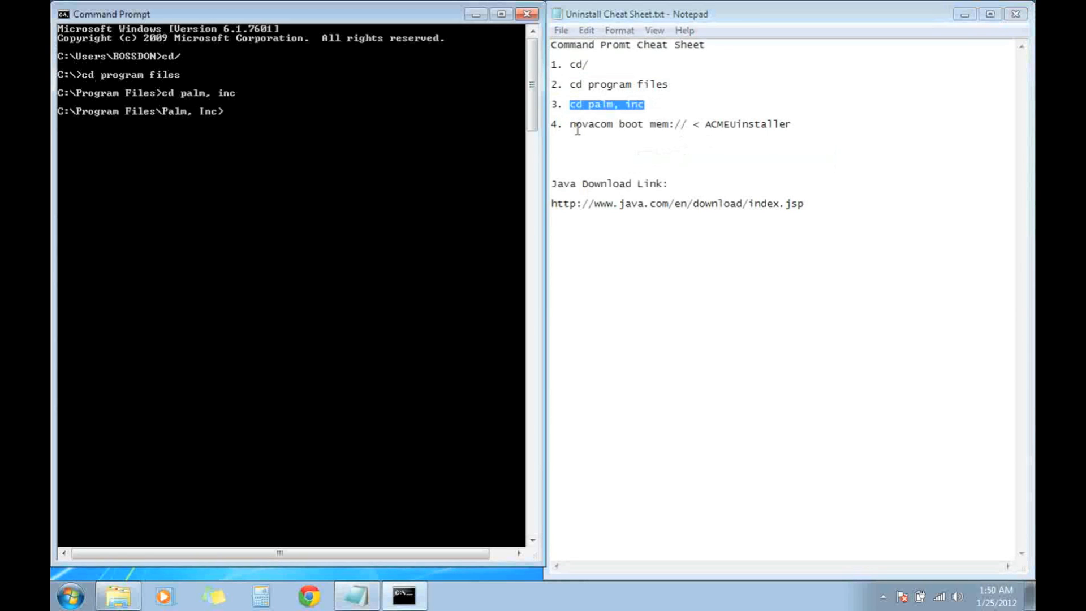
{"action": "double_click", "coordinate": [678, 123]}
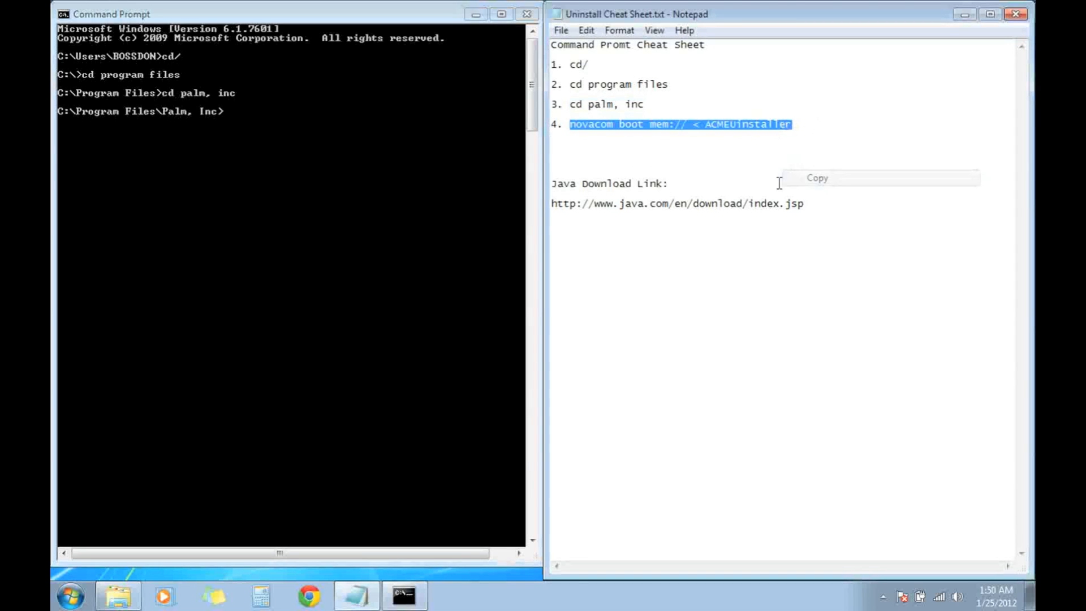
{"action": "right_click", "coordinate": [228, 111]}
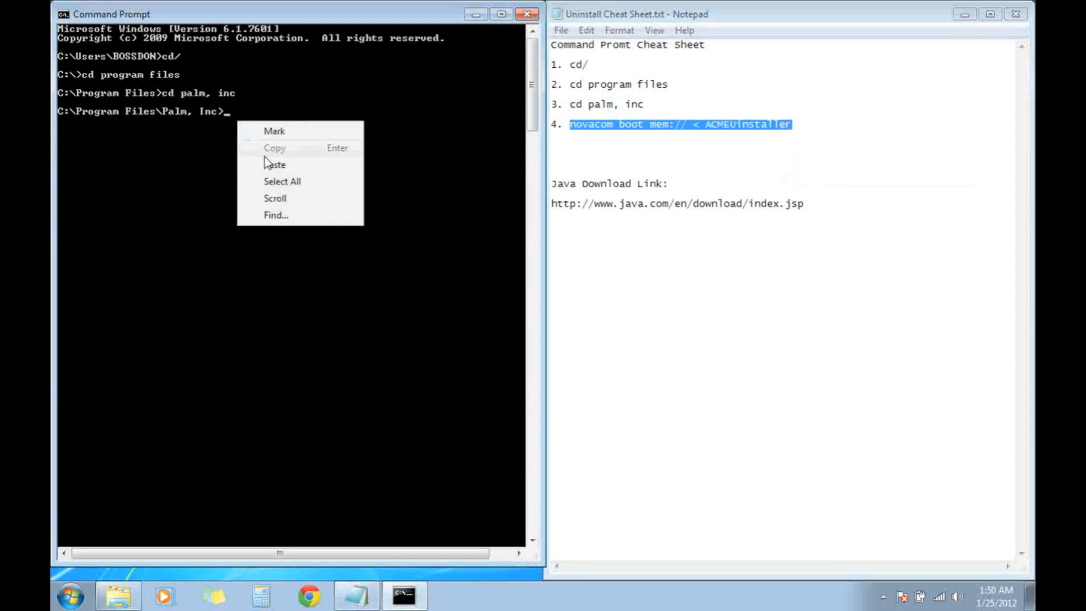
{"action": "left_click", "coordinate": [274, 164]}
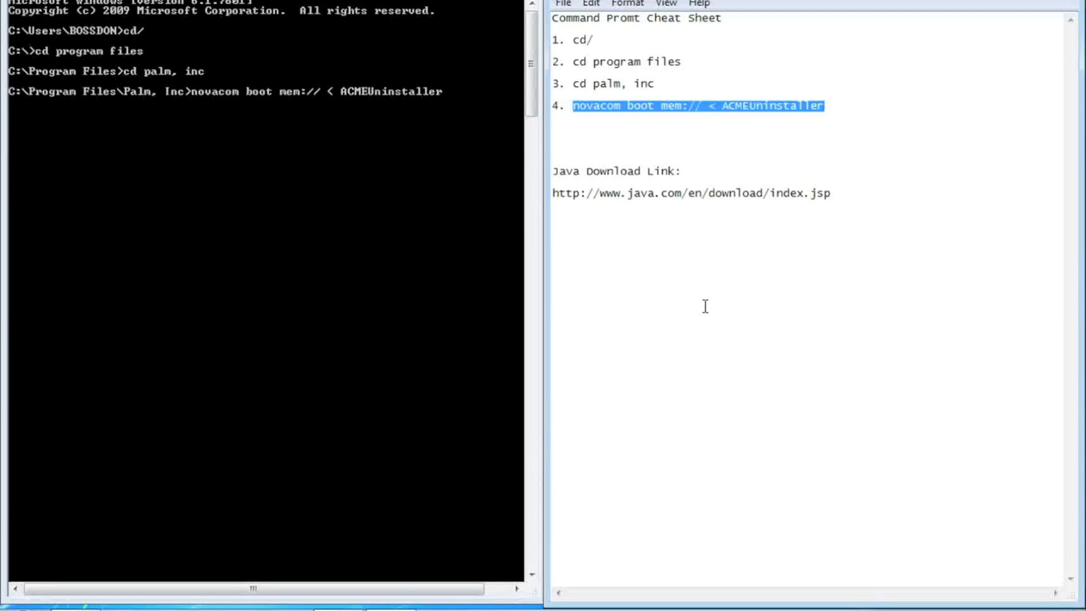